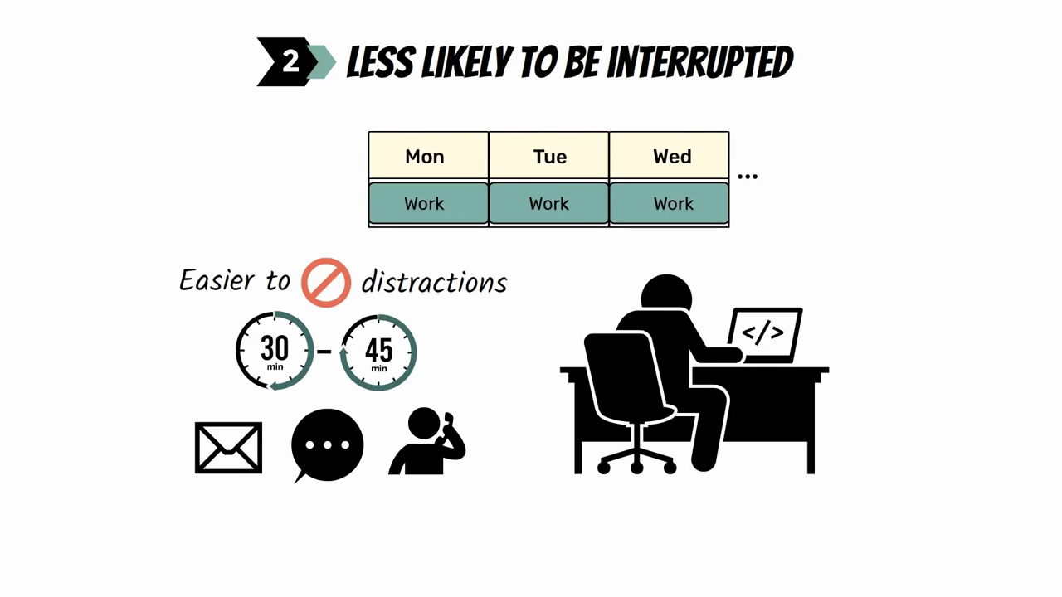
key(Right)
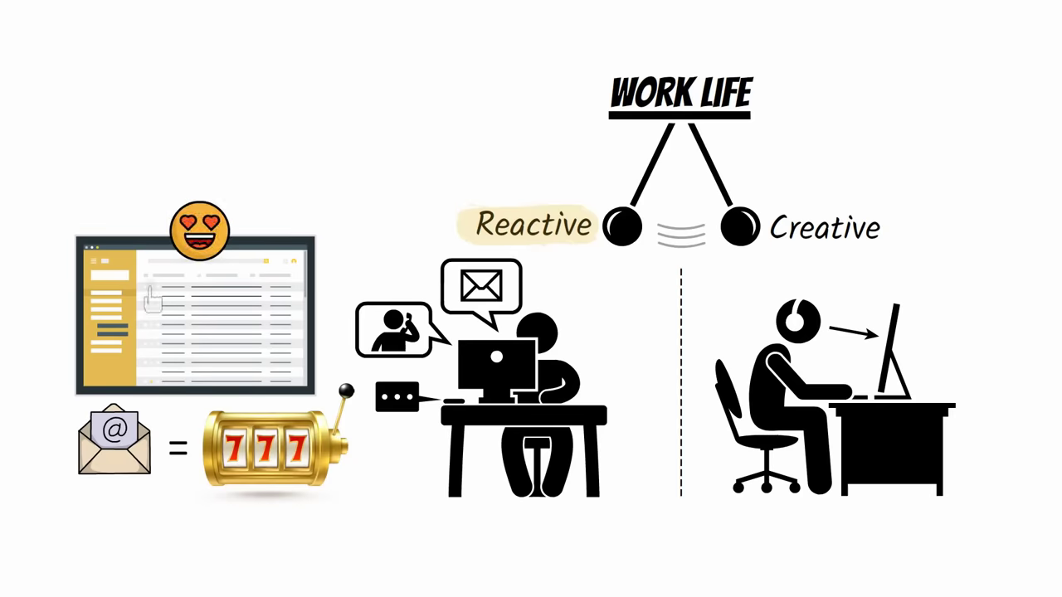
scroll(down, 3)
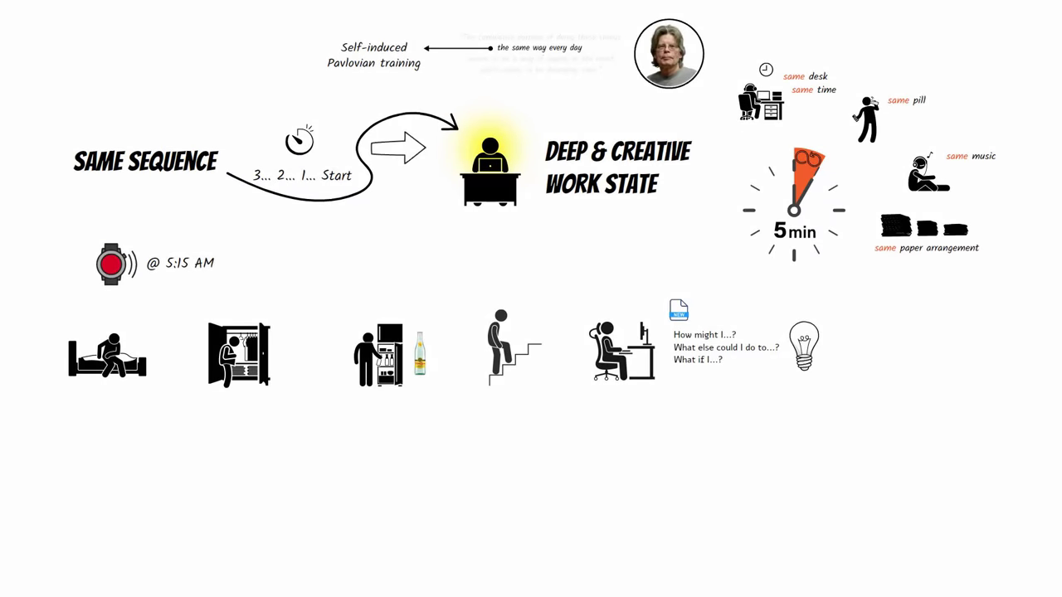
text(What sequen)
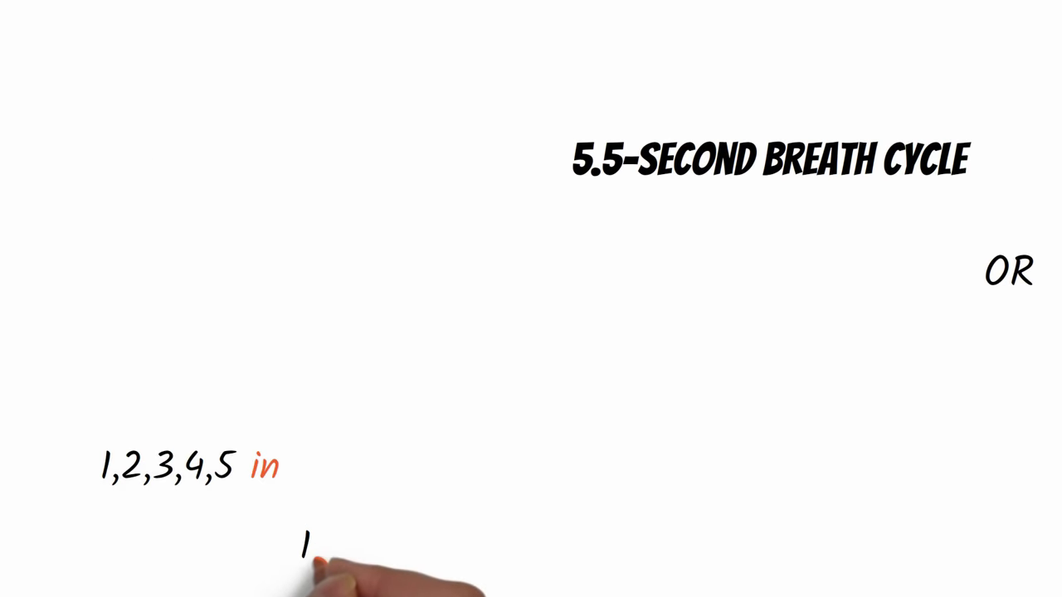
text(1,2,3,4,5 out)
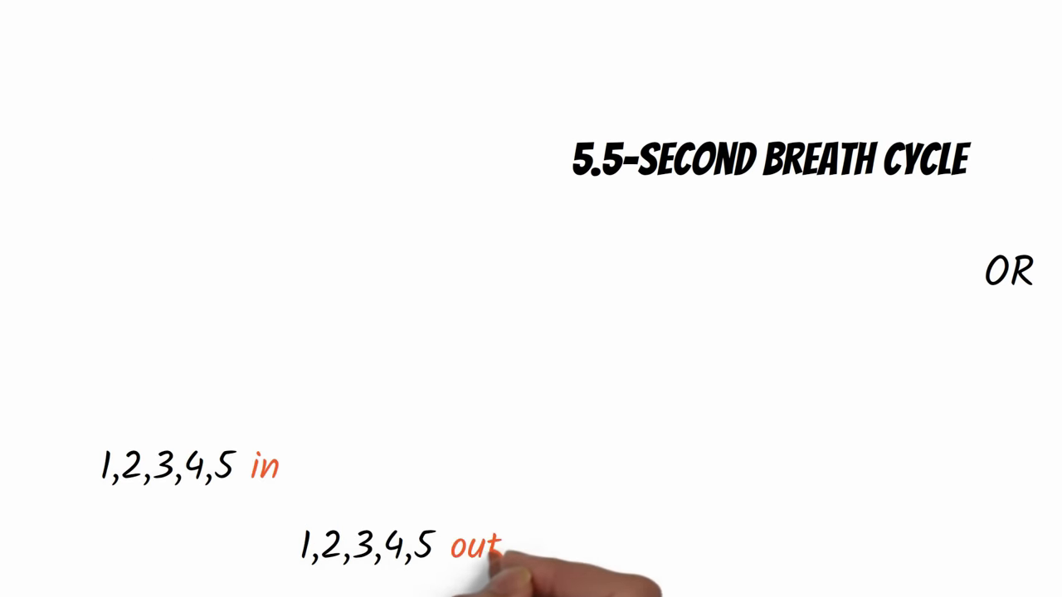